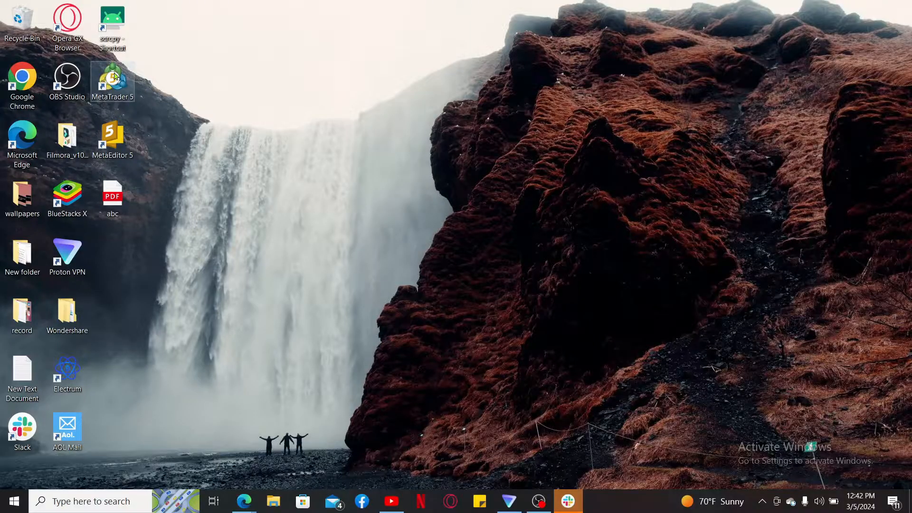
pyautogui.moveTo(557, 262)
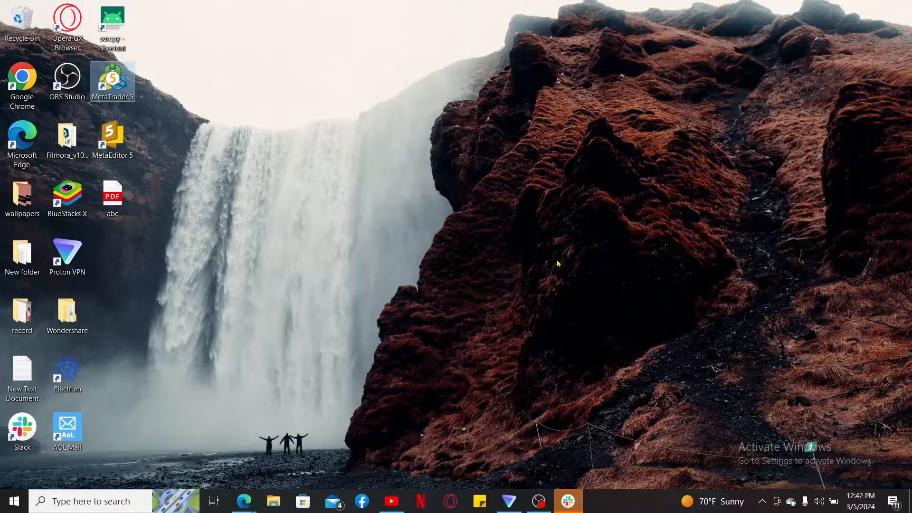
# Step: Launch MetaTrader 5 from its desktop shortcut, opening the demo account's USDJPY H1 chart
pyautogui.doubleClick(112, 81)
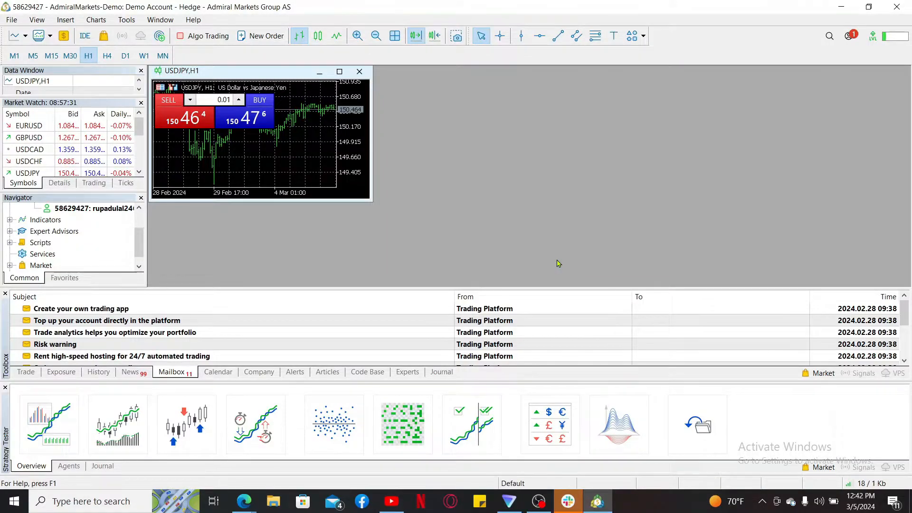
pyautogui.moveTo(432, 214)
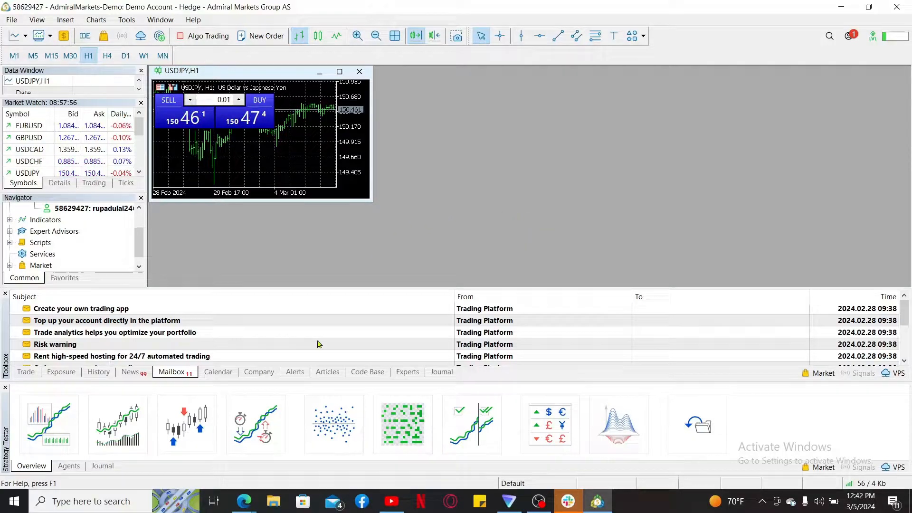
pyautogui.moveTo(561, 153)
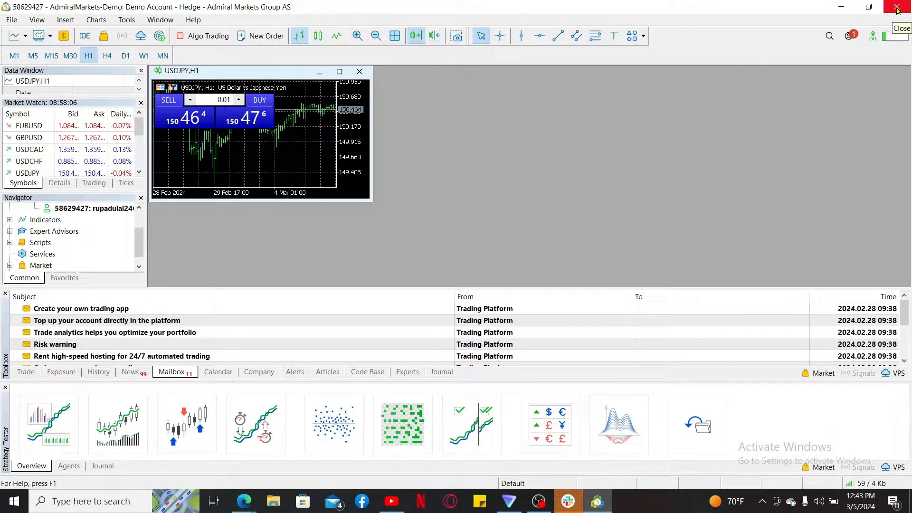
# Step: Close the terminal window with X, then quit MetaTrader 5 via File > Exit
pyautogui.click(898, 6)
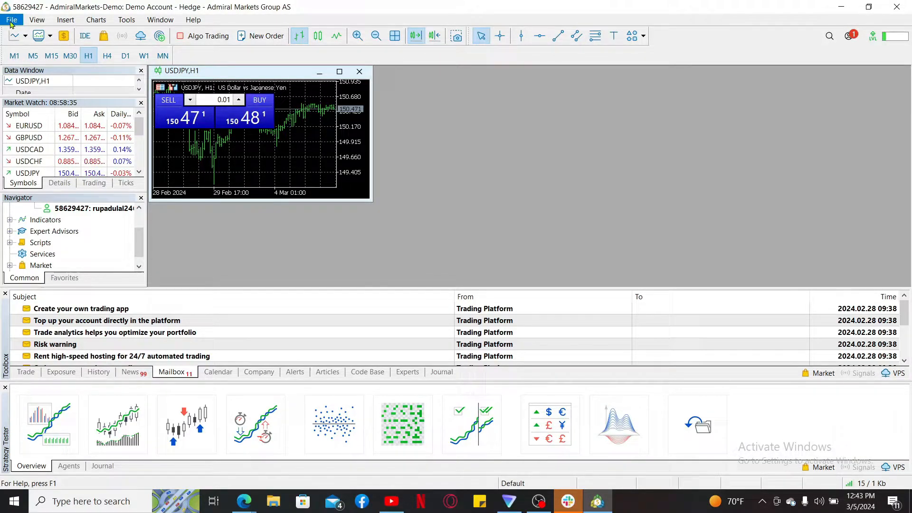
pyautogui.click(11, 19)
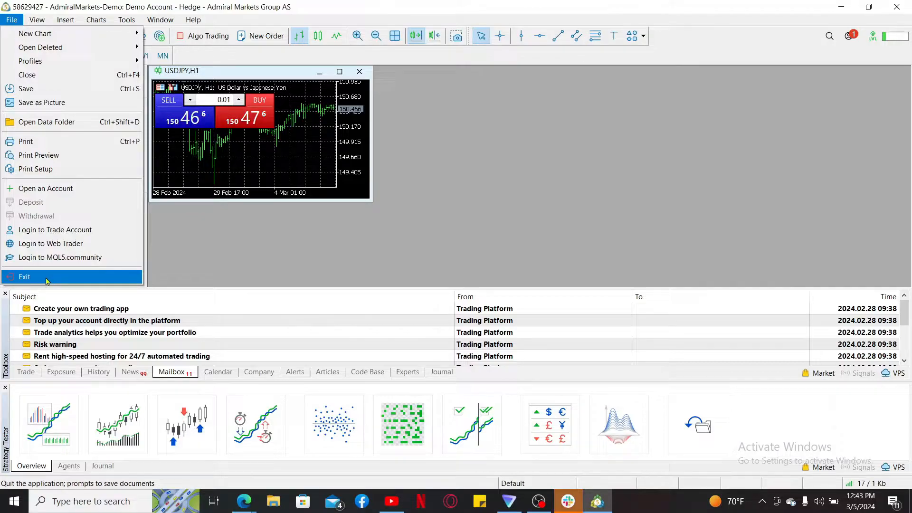
pyautogui.click(24, 276)
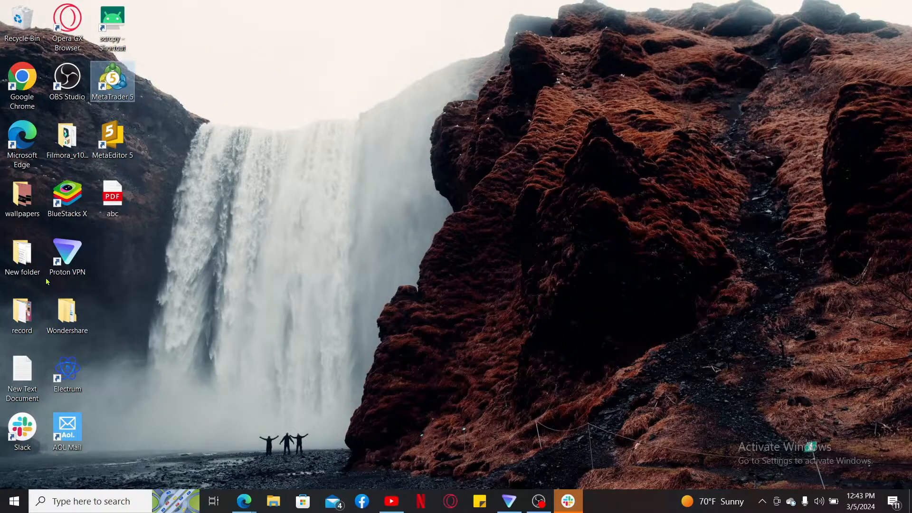
pyautogui.moveTo(537, 243)
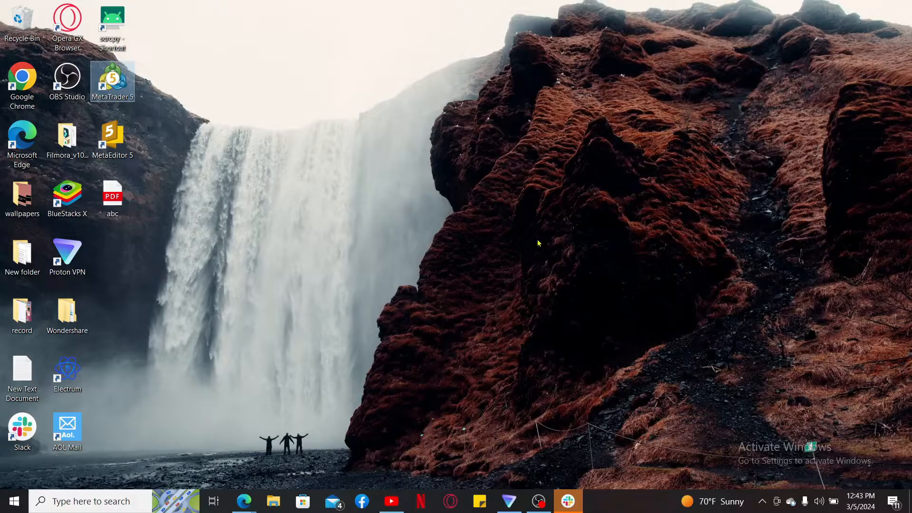
pyautogui.moveTo(522, 320)
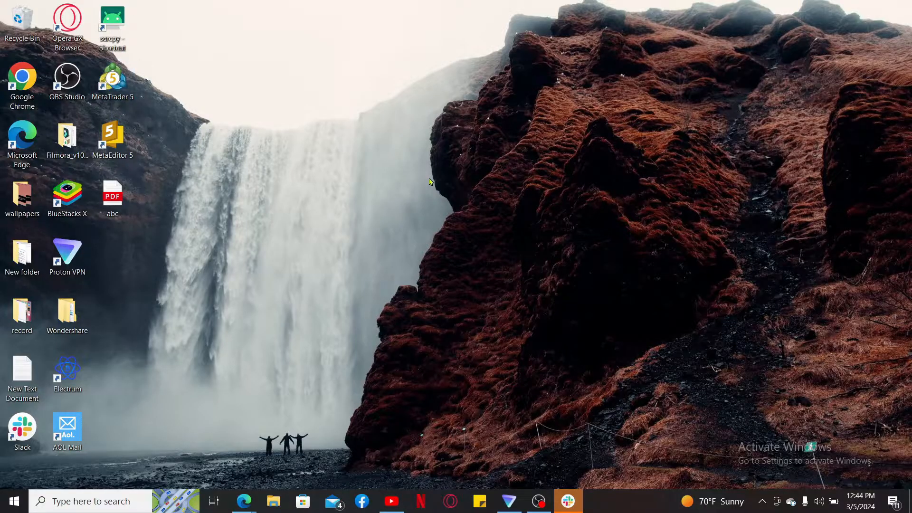
pyautogui.moveTo(449, 216)
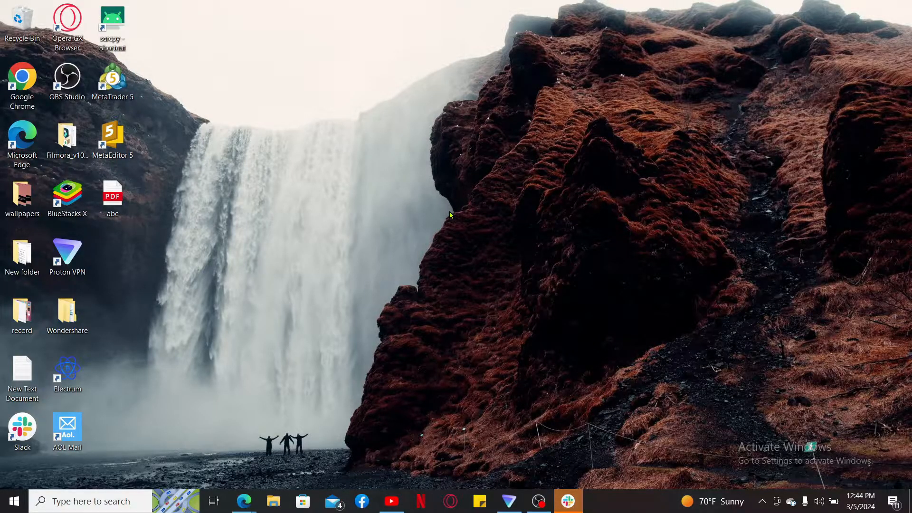